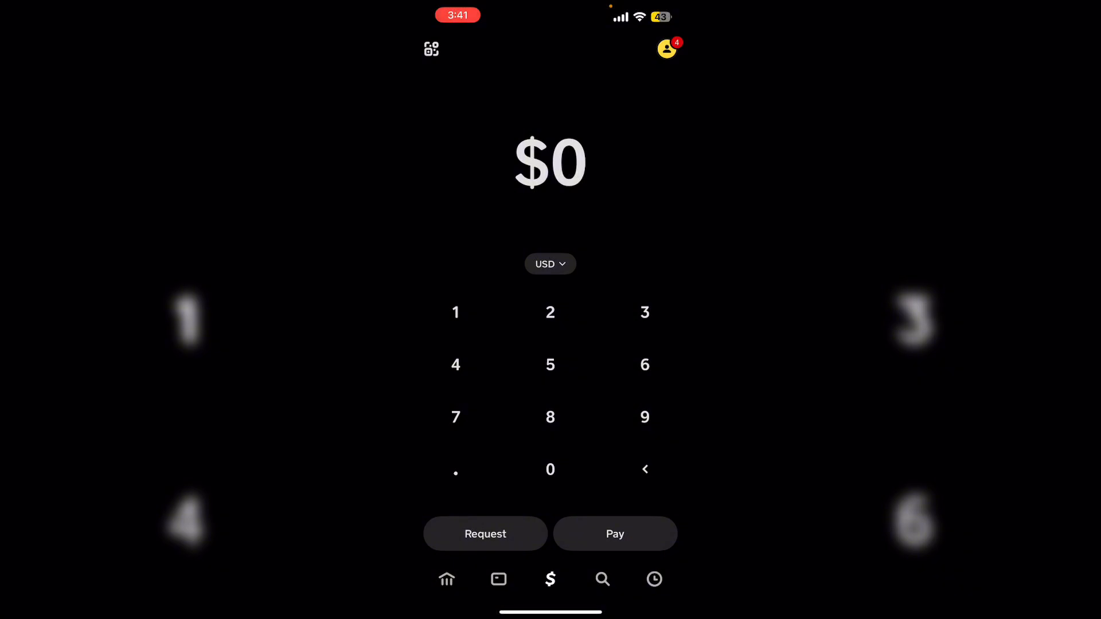
Step: Open the profile menu and start a chat with Cash App Support
click(668, 46)
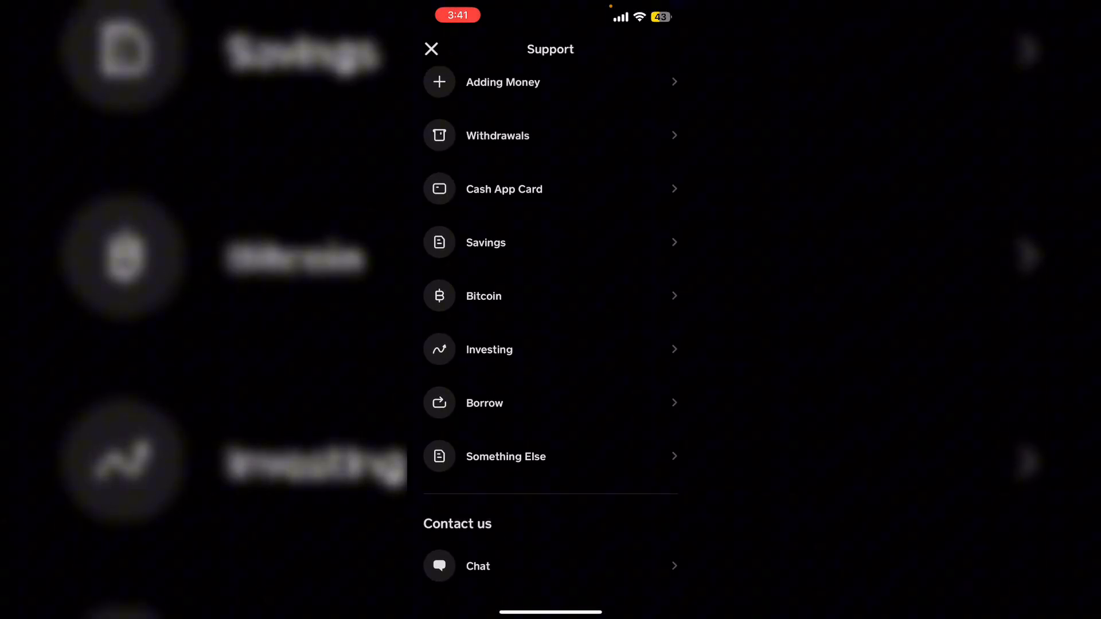
click(478, 567)
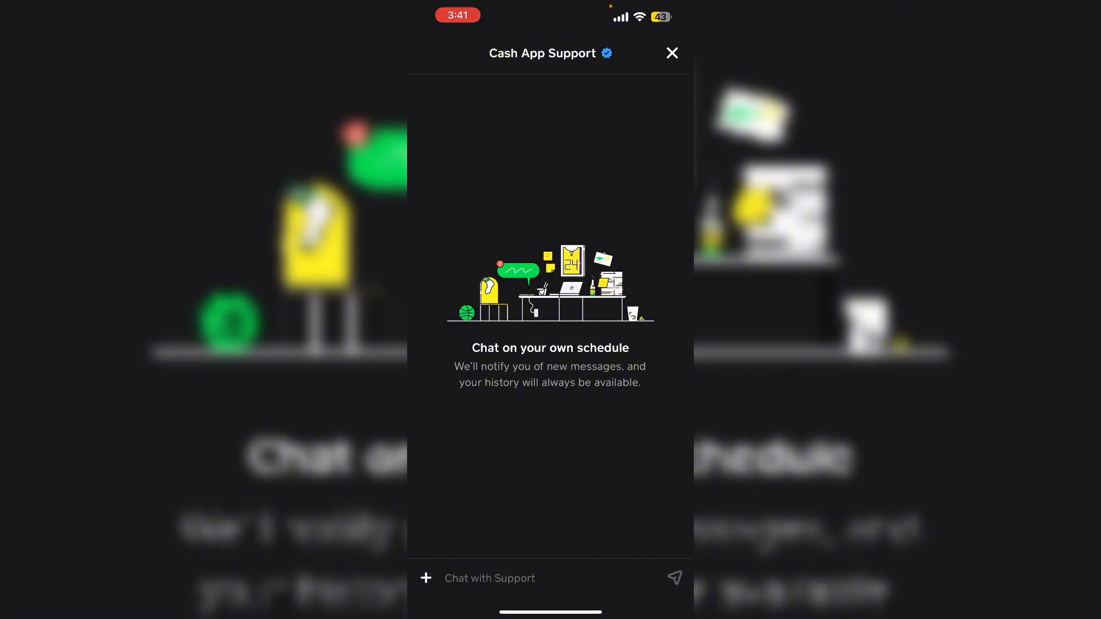
Step: Tap the top-right control on the Cash App Support chat screen
click(672, 53)
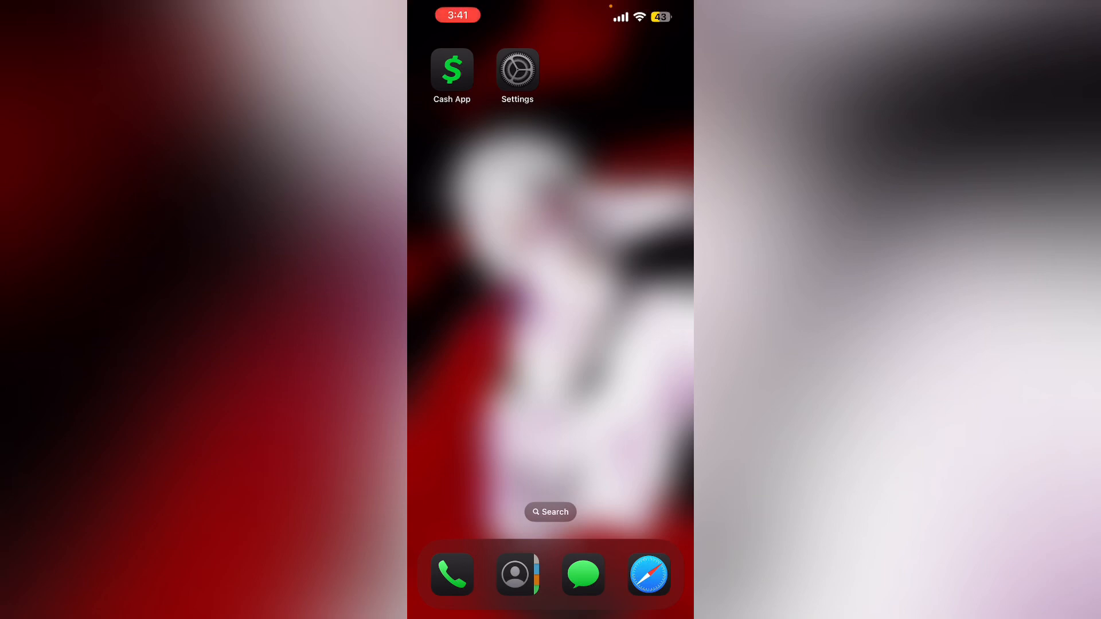